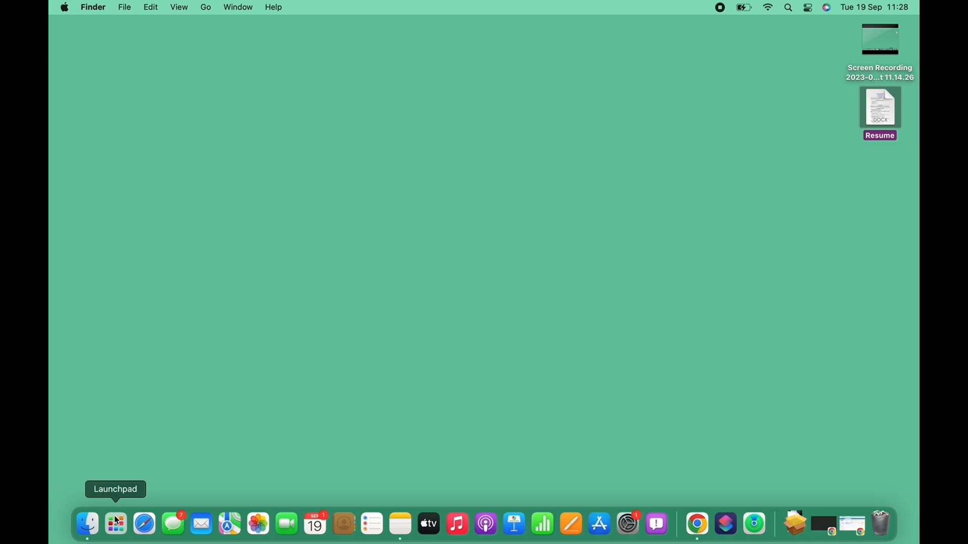
# Step: Launch CapCut from Launchpad and bring its home window forward
pyautogui.click(115, 524)
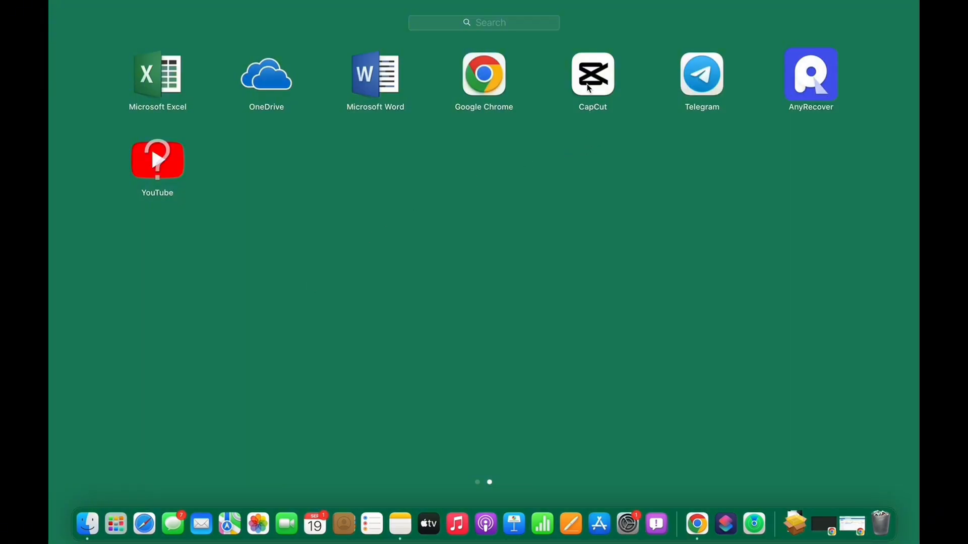
pyautogui.click(598, 525)
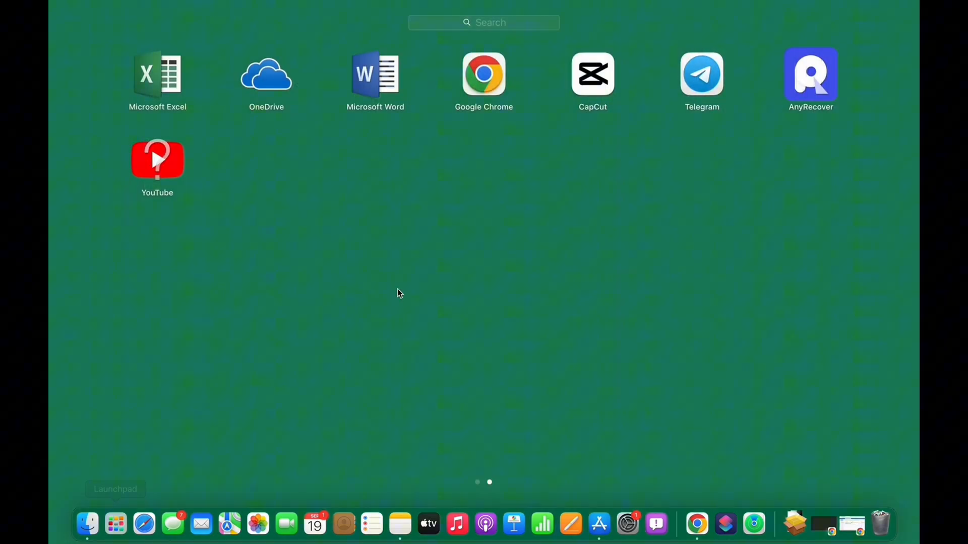
pyautogui.click(598, 524)
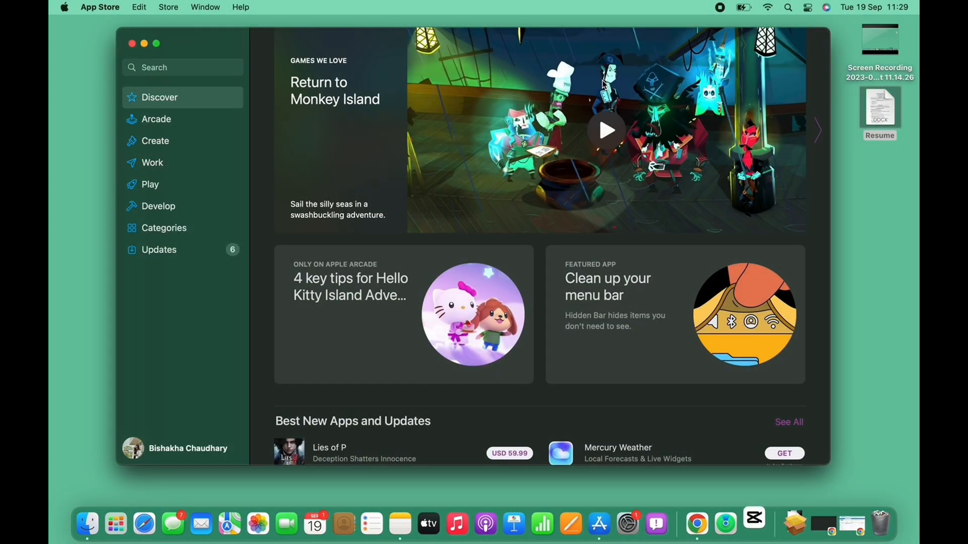
pyautogui.click(752, 524)
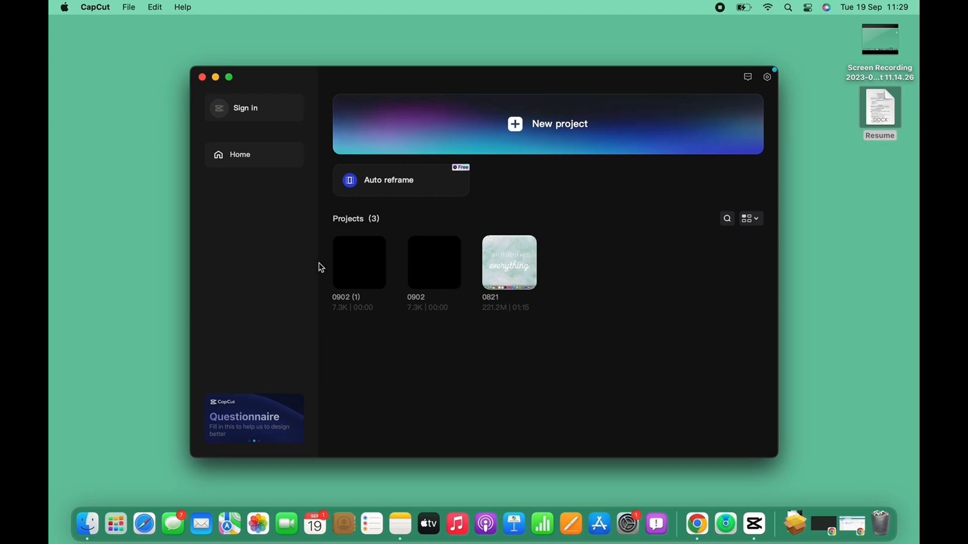
# Step: Choose Delete for the old 0902 project, reaching the confirmation prompt
pyautogui.rightClick(433, 262)
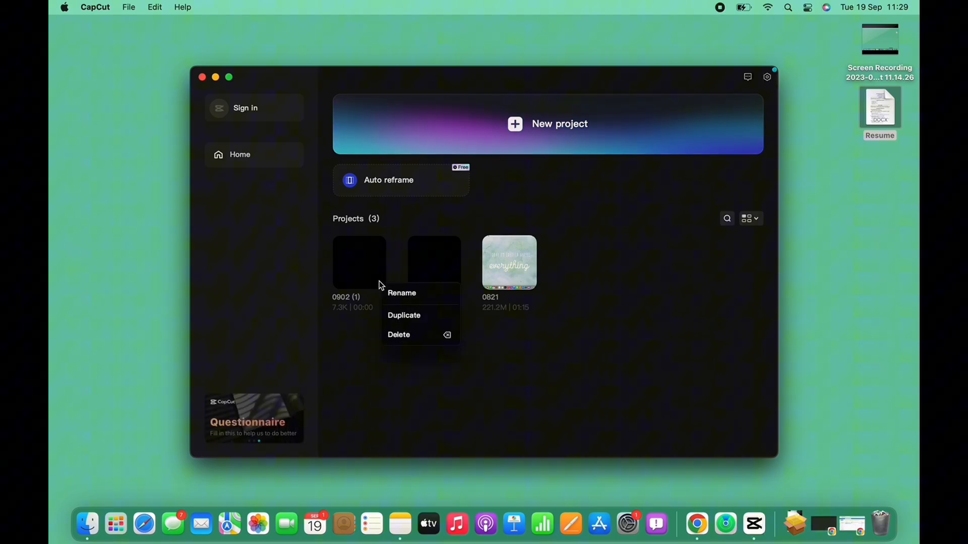
pyautogui.click(398, 335)
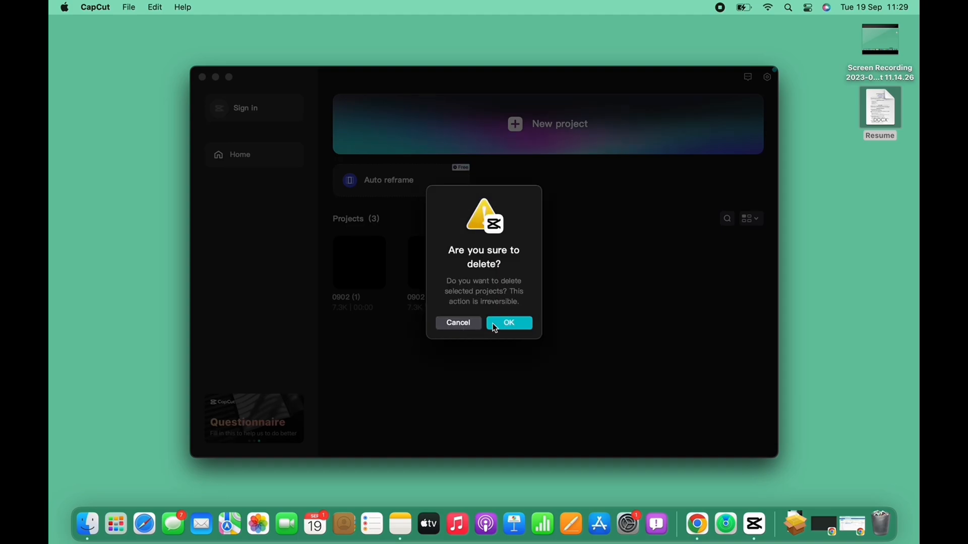
# Step: Confirm deleting 0902, then import the terrace-at-sunset .heic clip into new project 0919
pyautogui.click(508, 323)
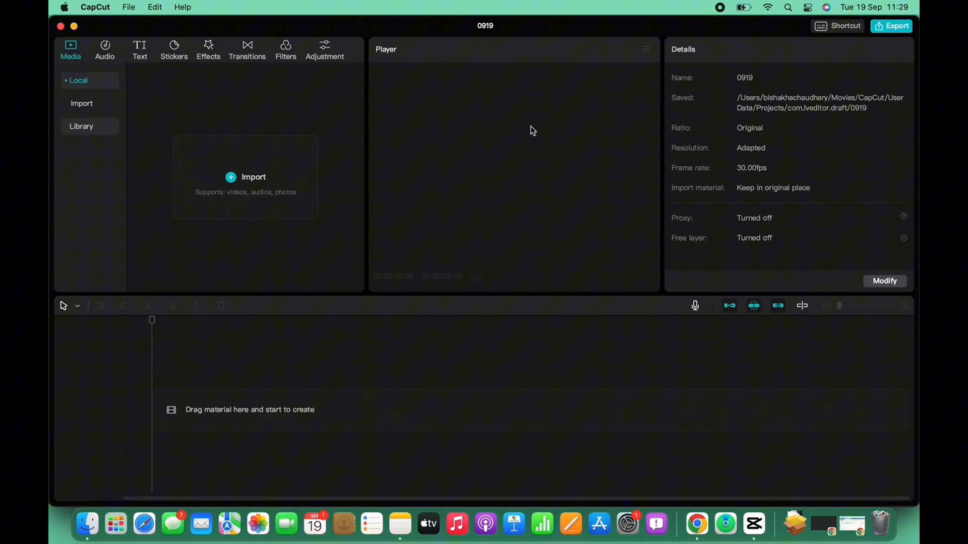
pyautogui.moveTo(244, 178)
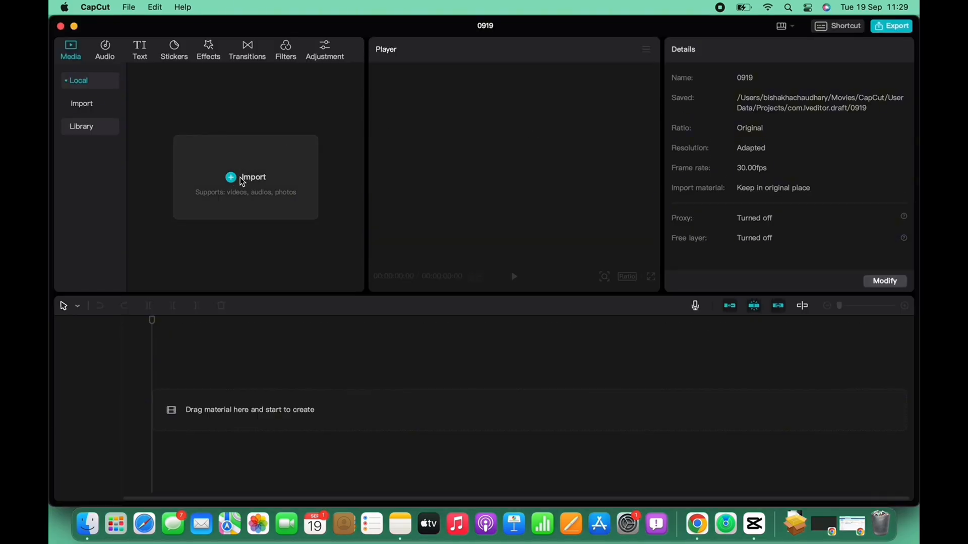
pyautogui.click(246, 177)
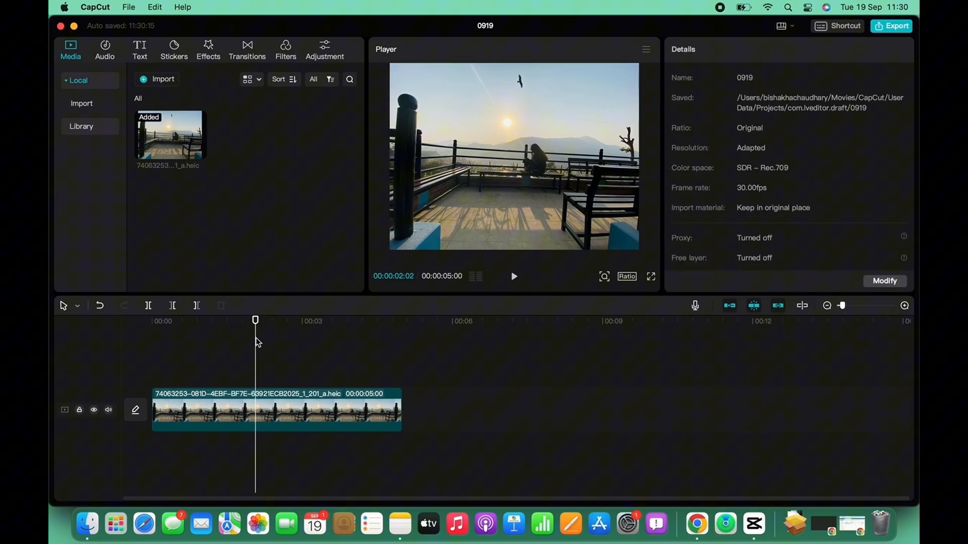
pyautogui.moveTo(218, 187)
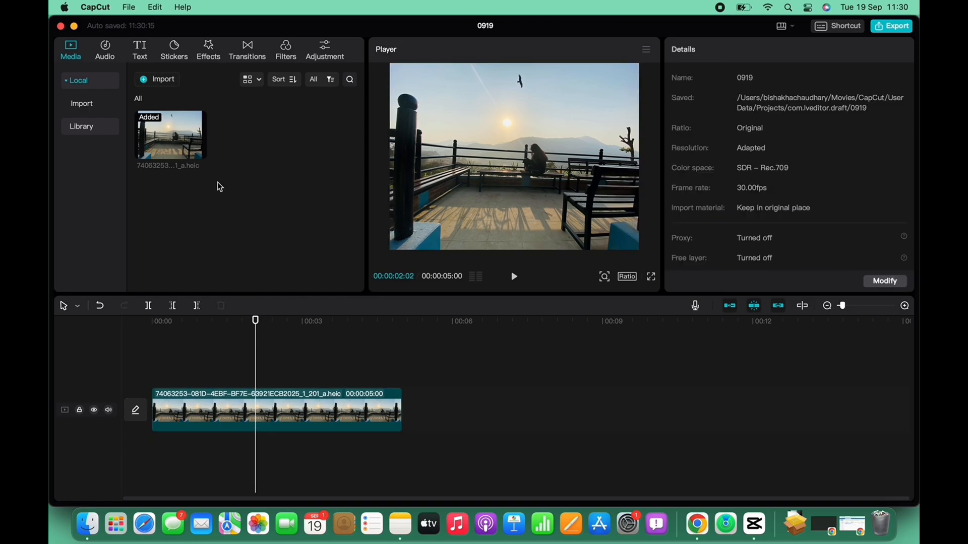
pyautogui.moveTo(399, 153)
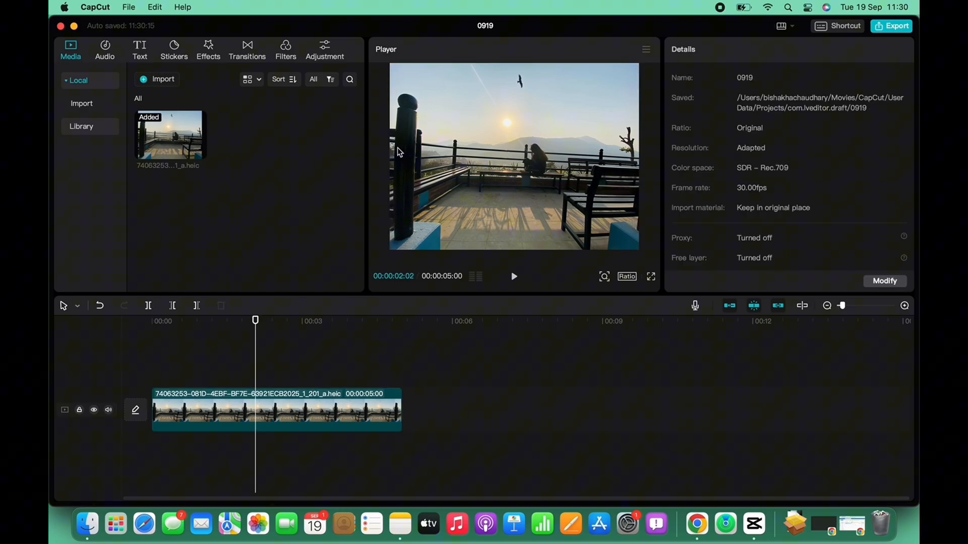
# Step: Return to the home page via the CapCut menu, saving project 0919
pyautogui.click(94, 7)
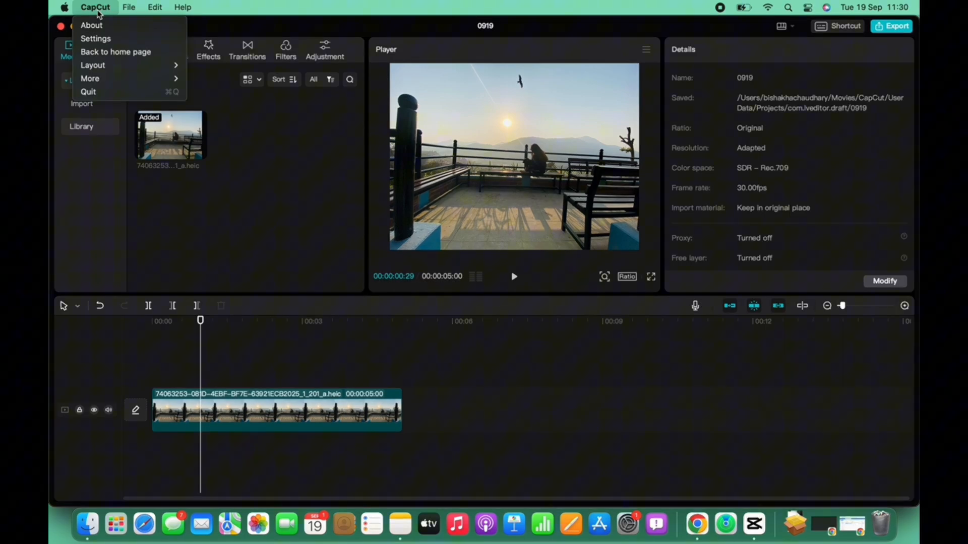
pyautogui.moveTo(115, 51)
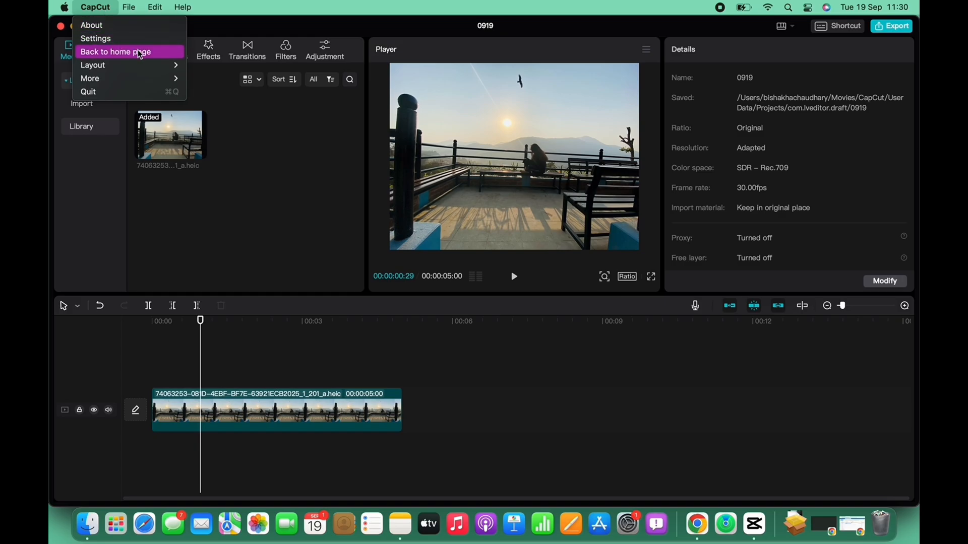
pyautogui.click(115, 52)
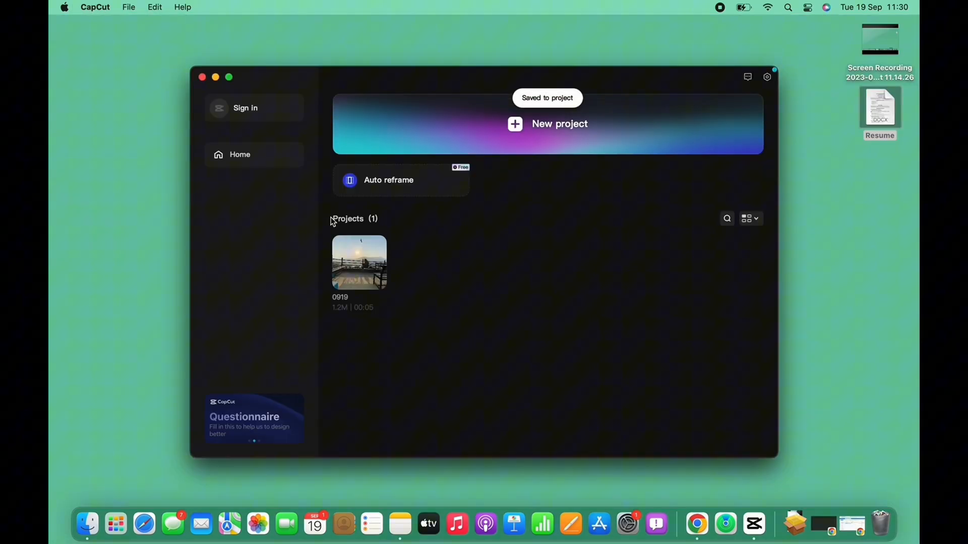
pyautogui.moveTo(550, 102)
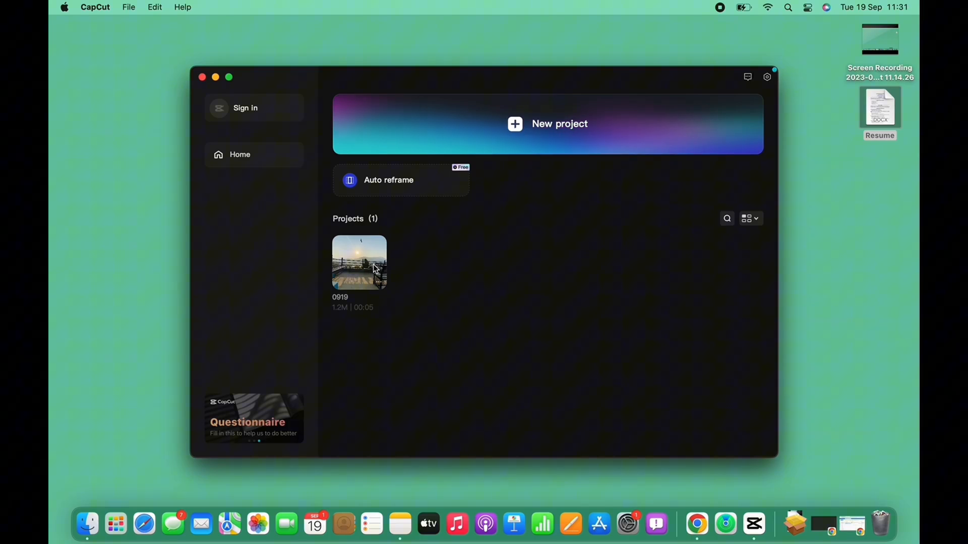
# Step: Reopen 0919 to verify the clip, then close the editor and CapCut to the desktop
pyautogui.doubleClick(359, 262)
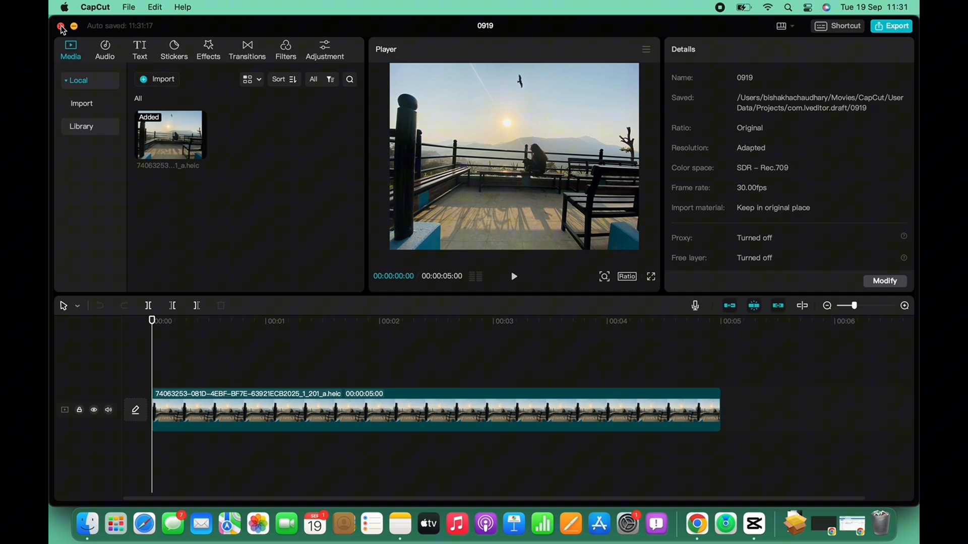
pyautogui.click(60, 28)
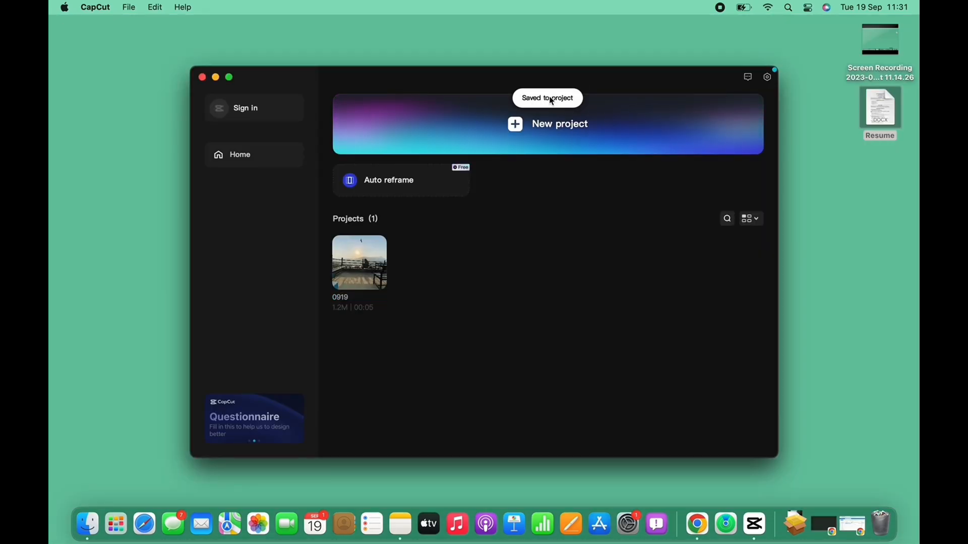
pyautogui.click(201, 77)
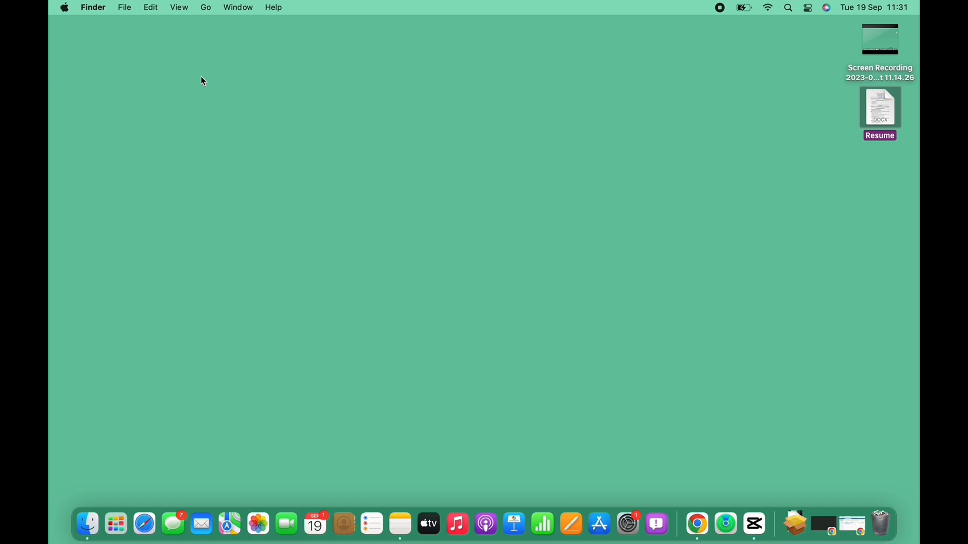